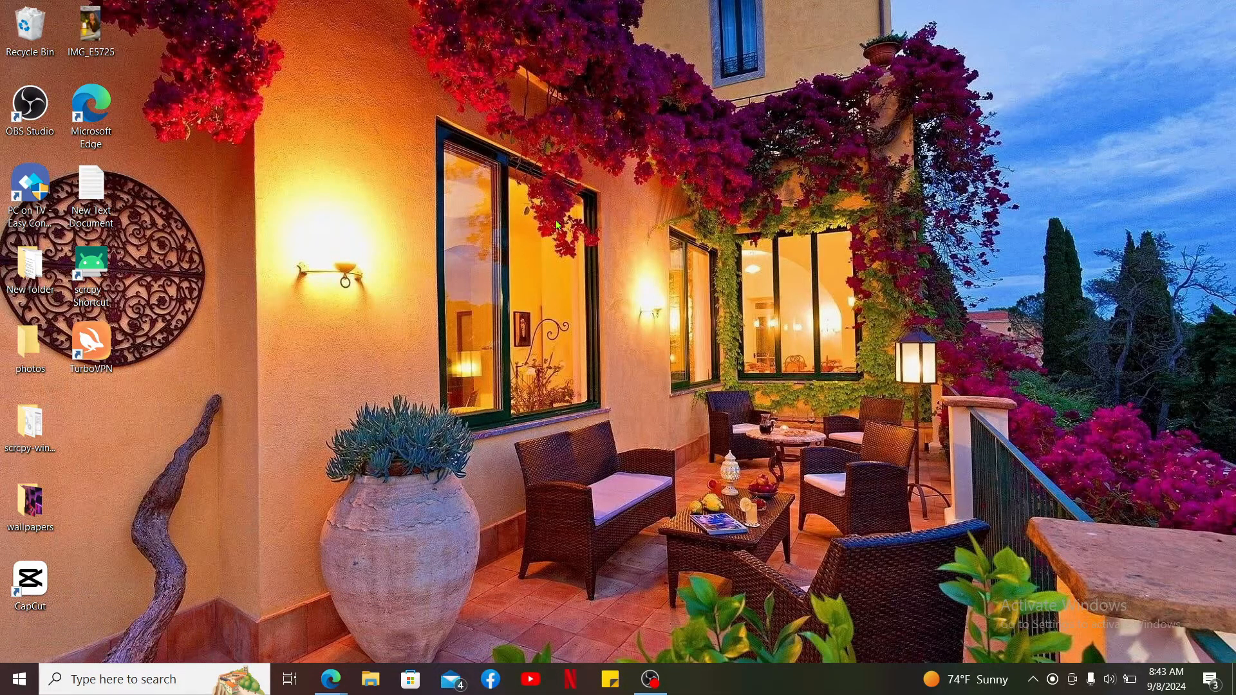
pyautogui.moveTo(429, 354)
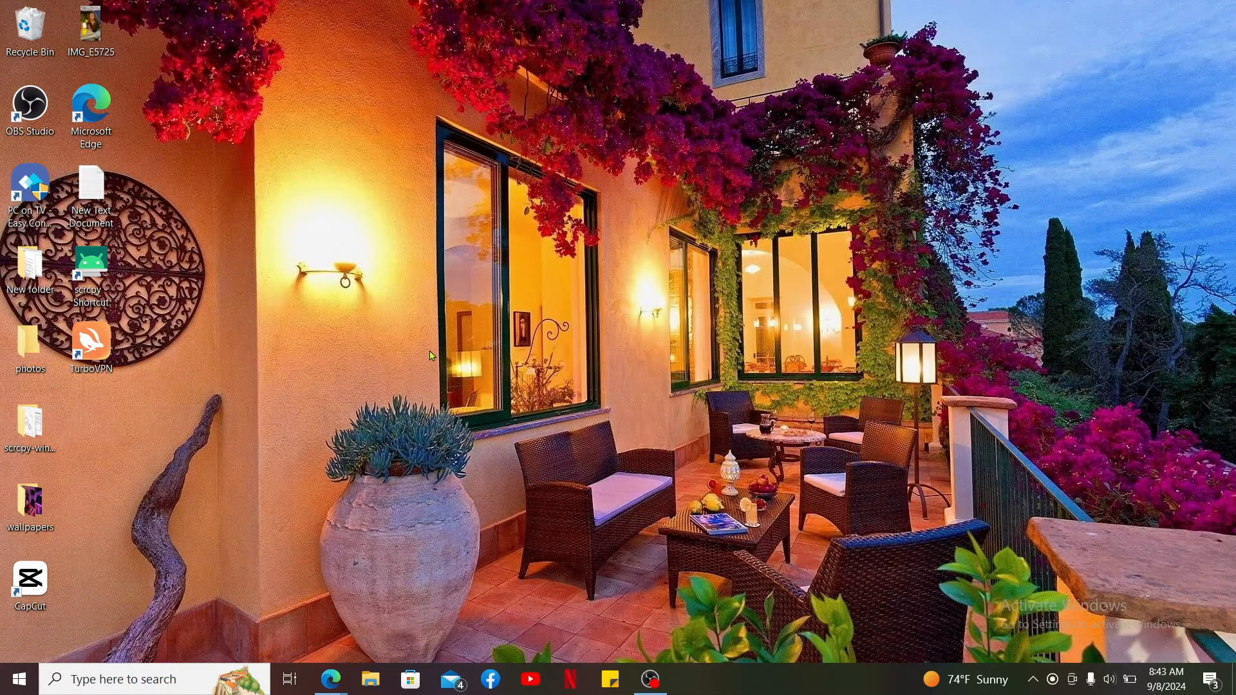
# Launch Edge and load tokenpocket.pro in the address bar.
pyautogui.doubleClick(91, 116)
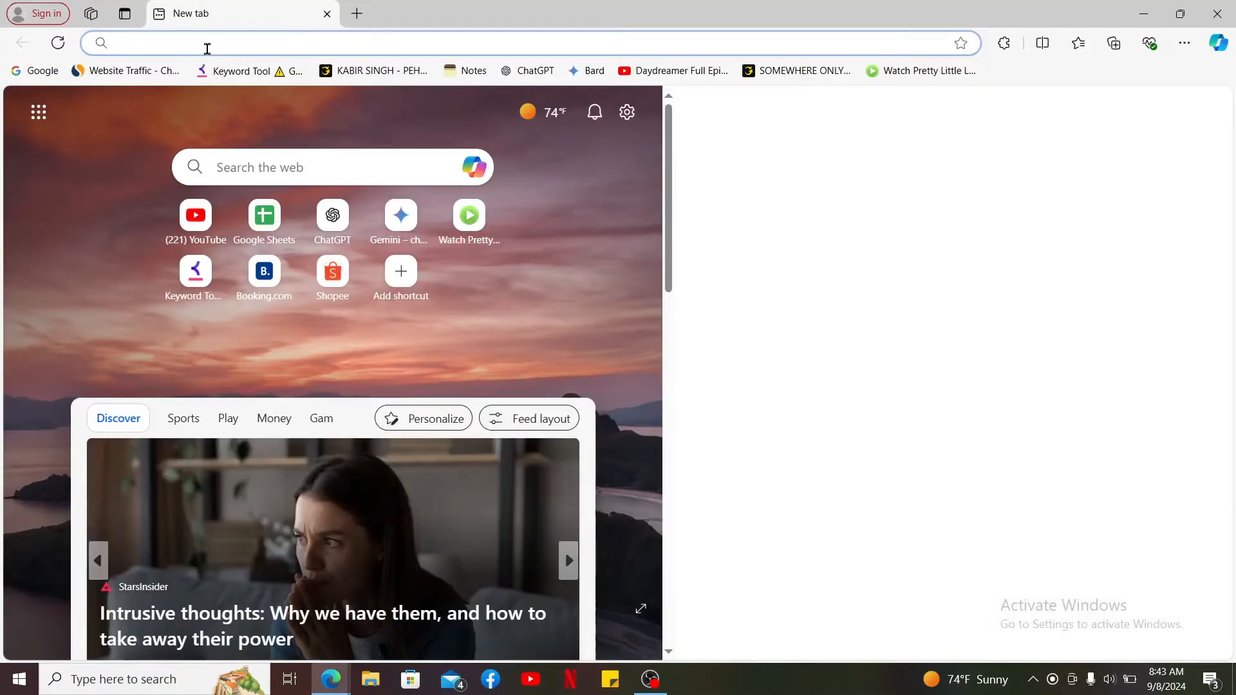
pyautogui.write('tokenpocket.pro')
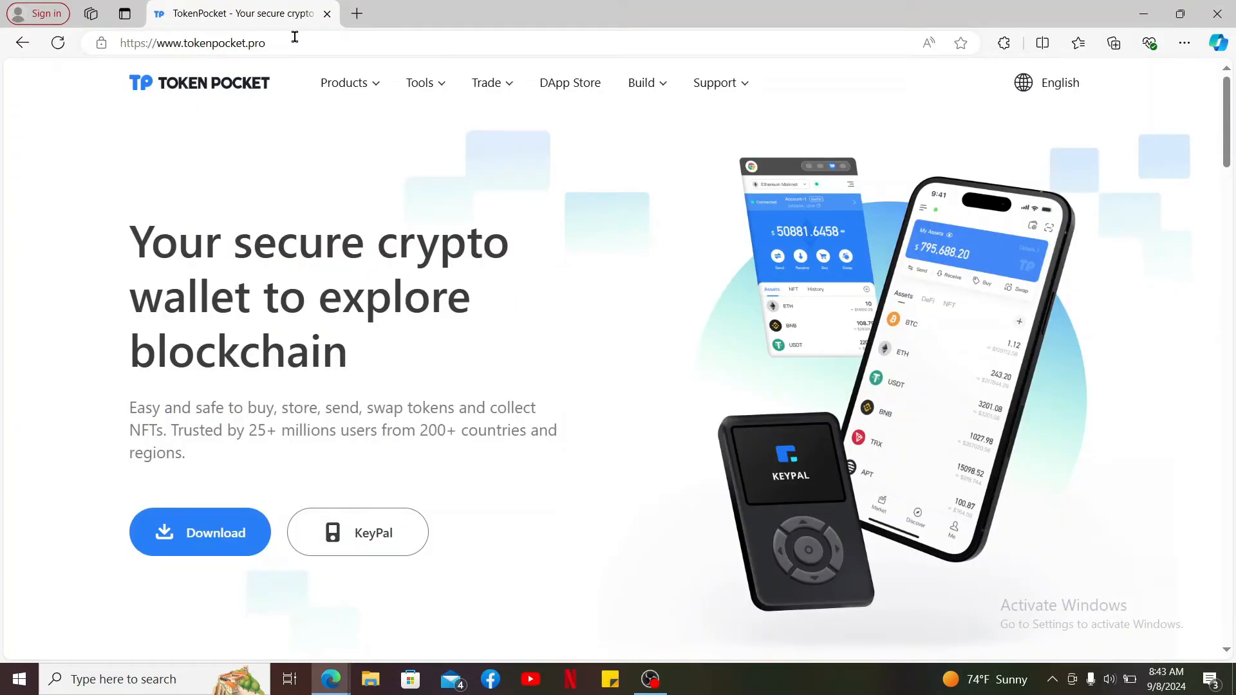
pyautogui.moveTo(208, 603)
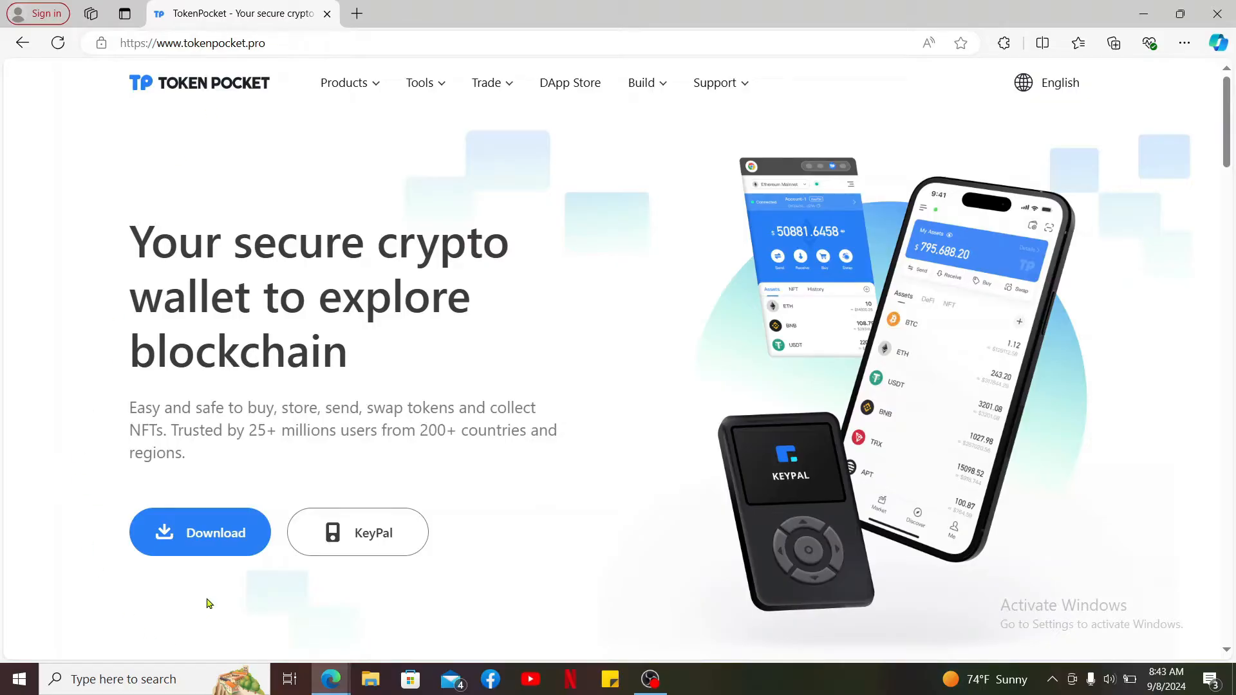
# Open TokenPocket's download page, select Chrome, and scroll to the browser extension section.
pyautogui.click(199, 532)
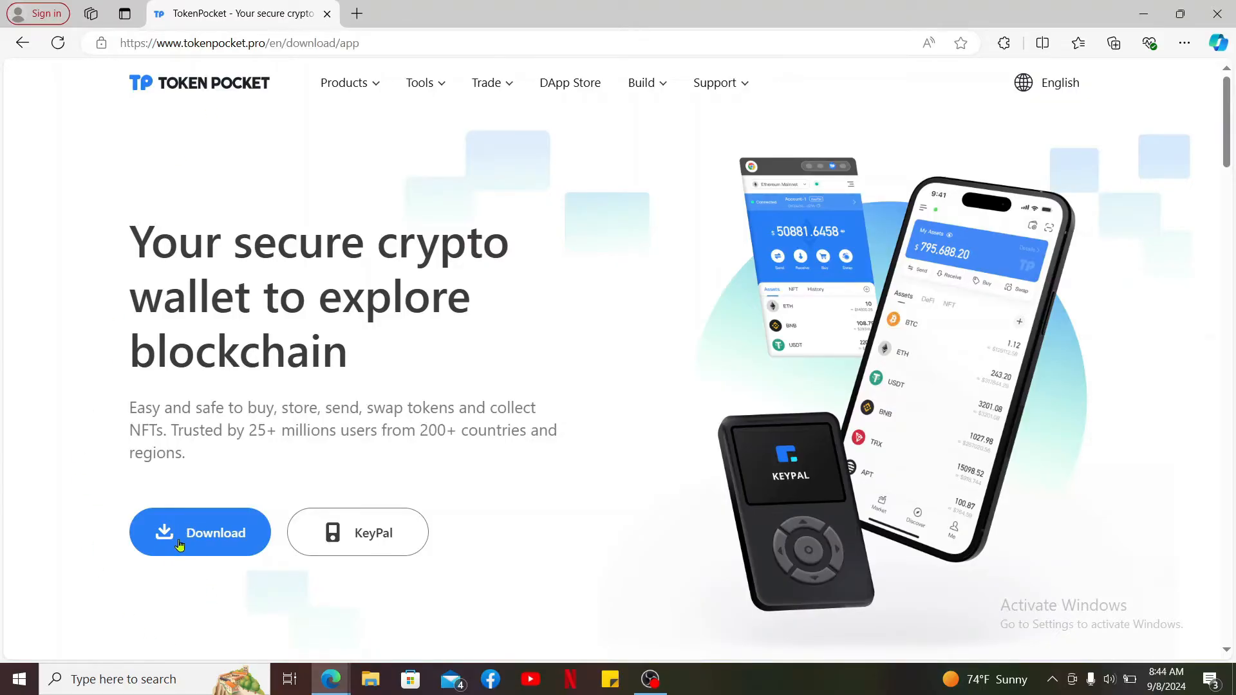
pyautogui.click(200, 532)
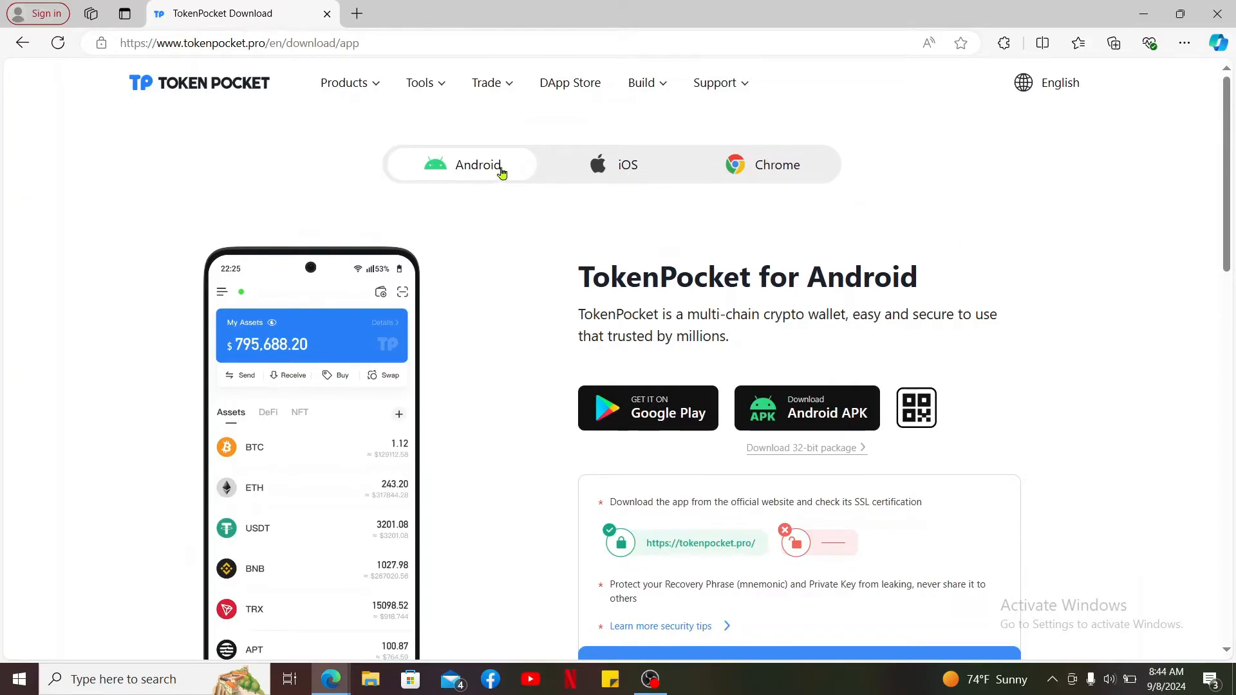
pyautogui.moveTo(485, 213)
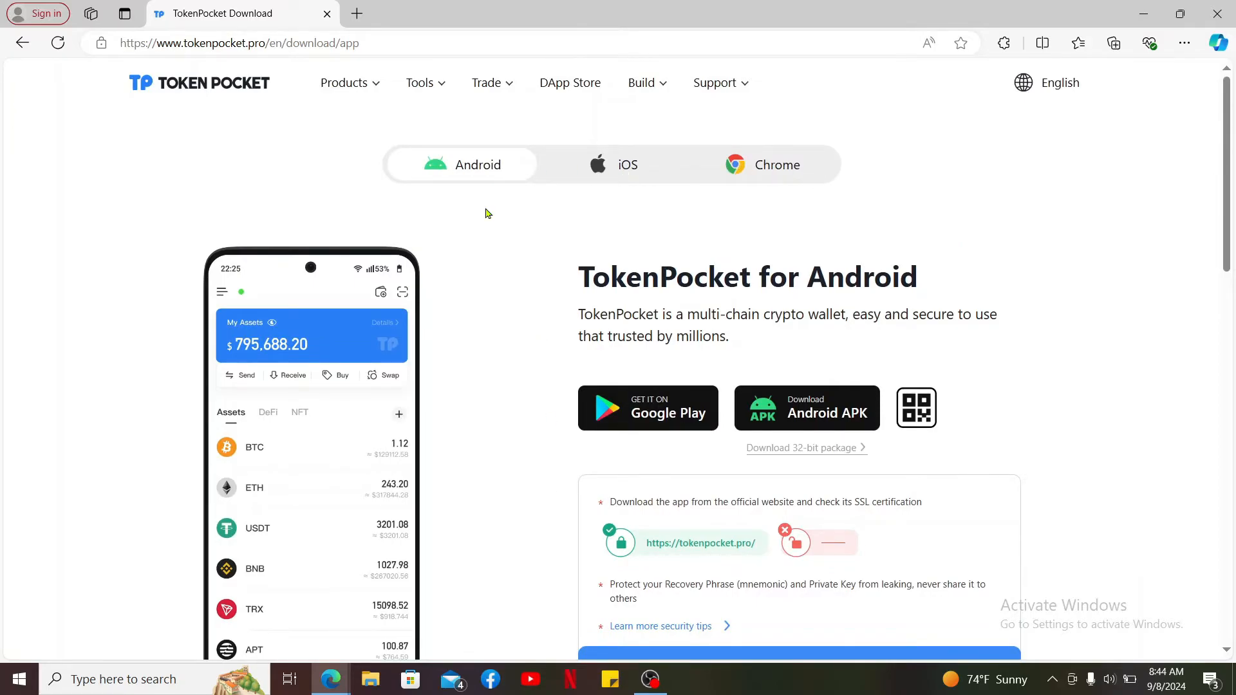
pyautogui.click(776, 164)
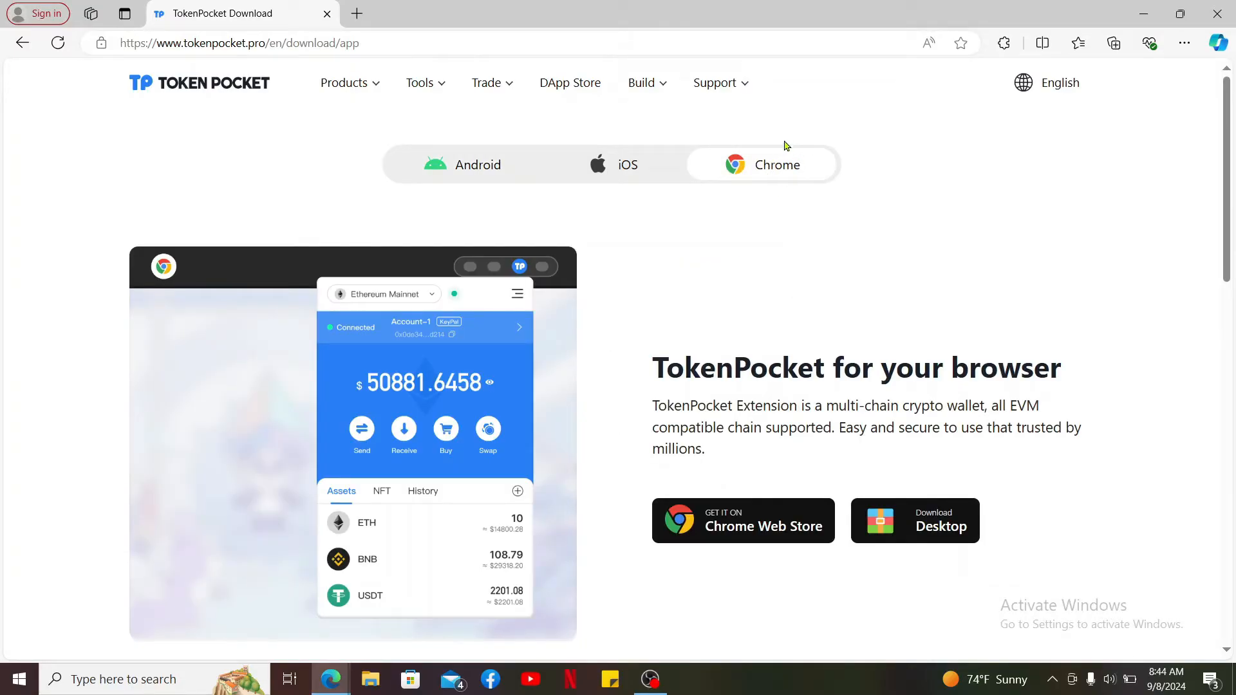
pyautogui.scroll(-3)
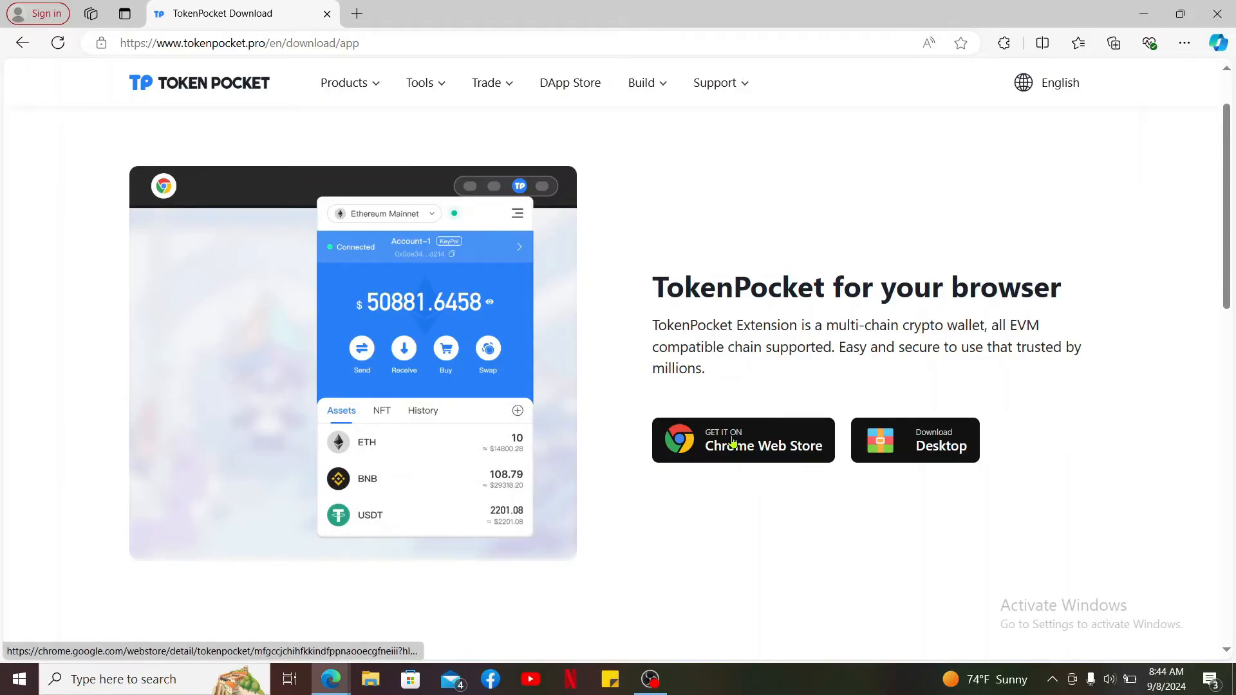
# Add the TokenPocket - Web3 & Nostr Wallet extension from its Chrome Web Store listing.
pyautogui.click(741, 439)
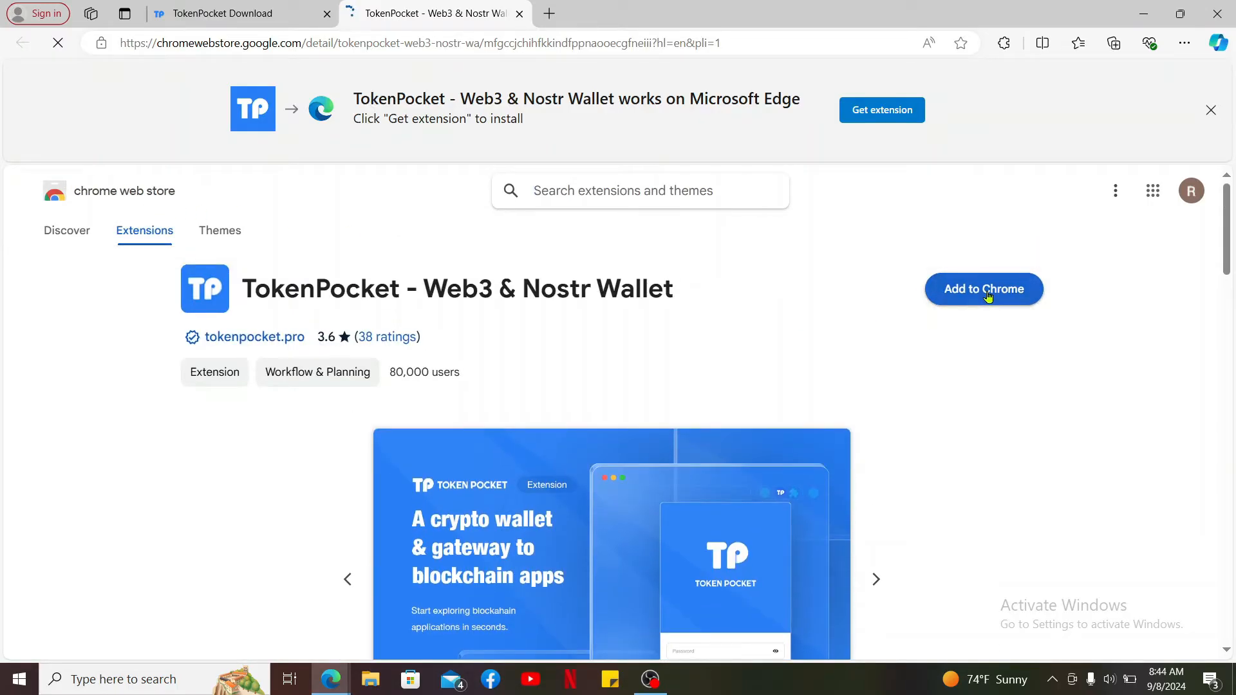
pyautogui.click(983, 288)
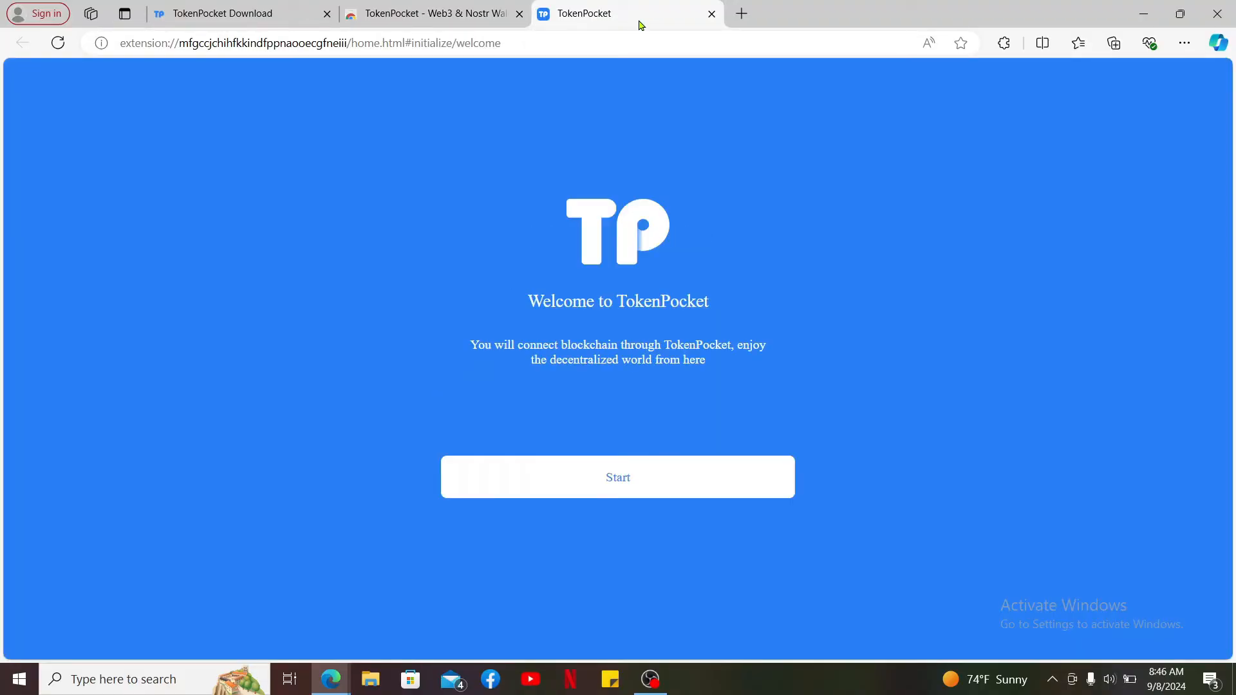
pyautogui.moveTo(643, 477)
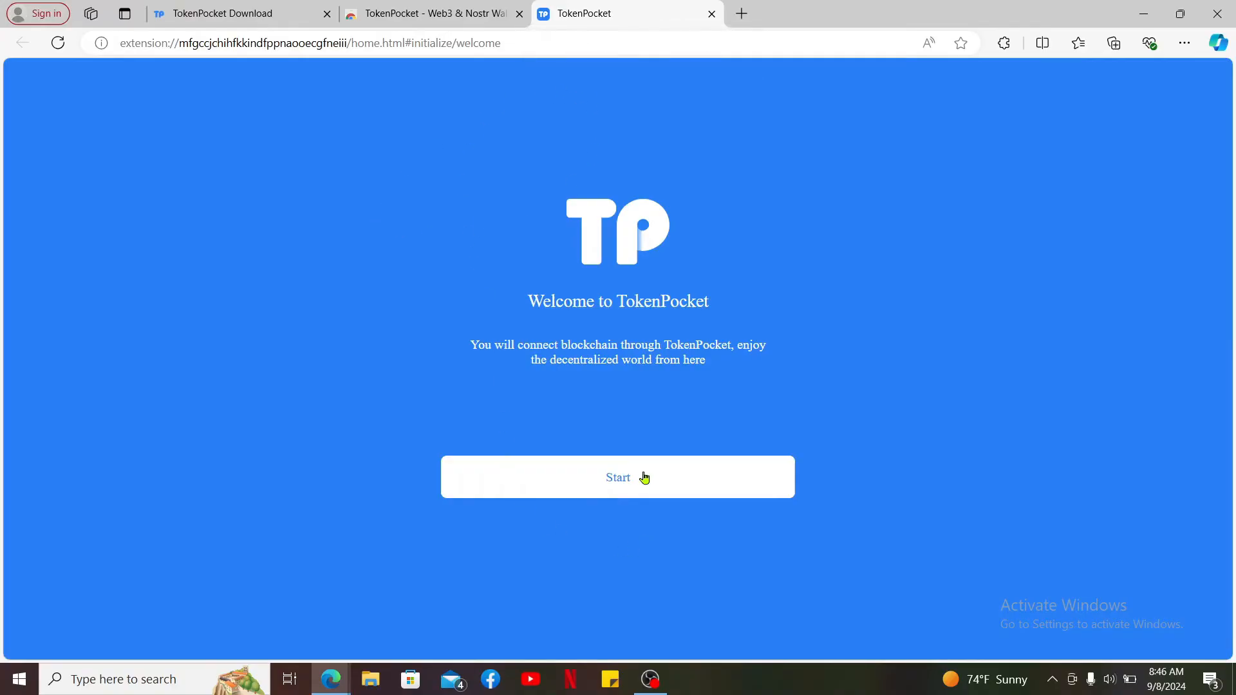
# Start setup from the Welcome to TokenPocket page.
pyautogui.click(617, 477)
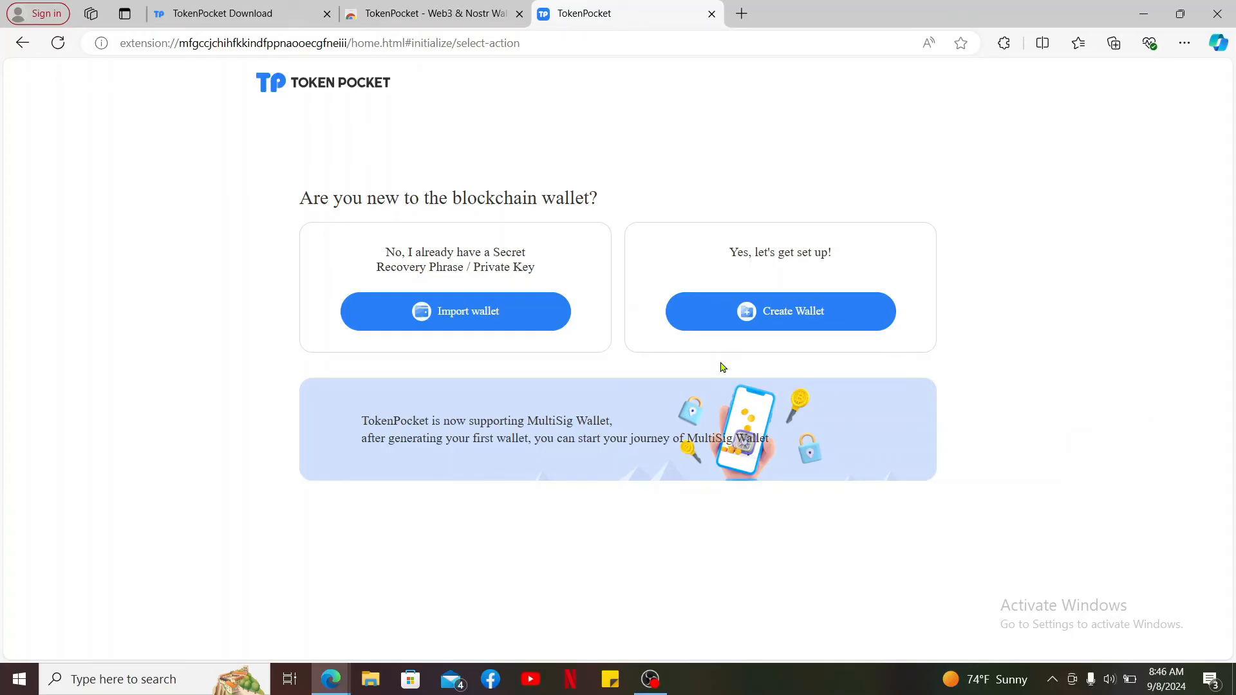
pyautogui.moveTo(608, 141)
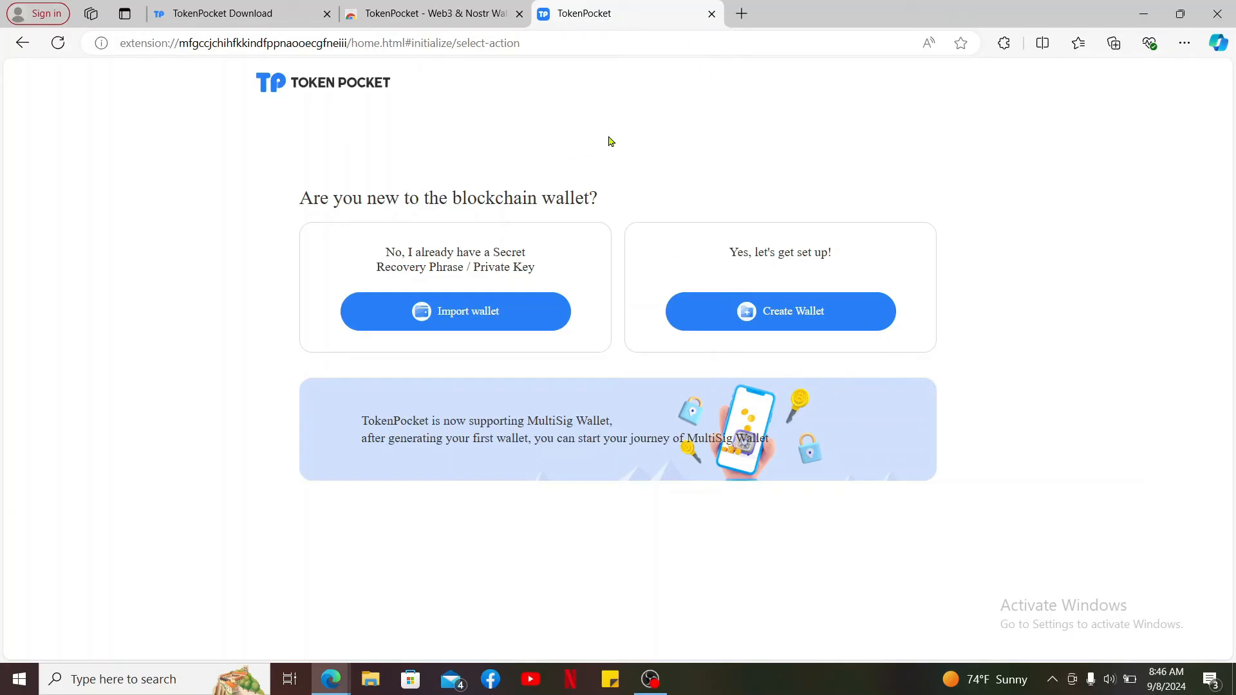